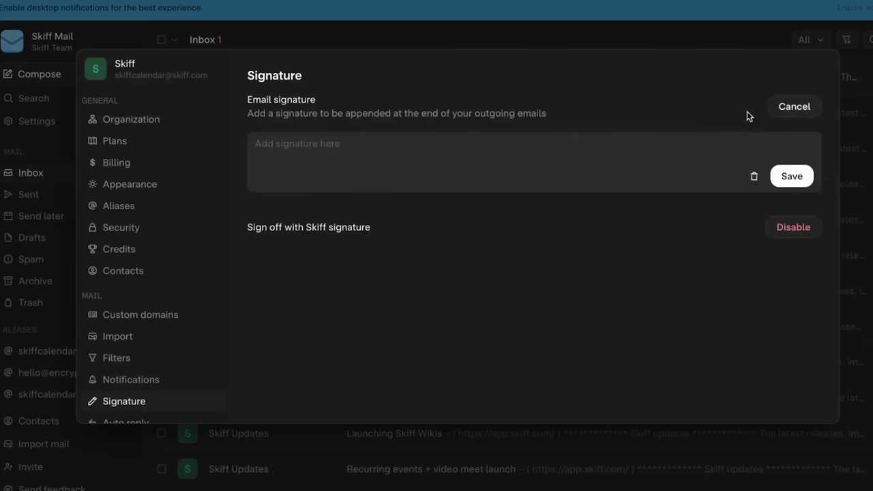
Step: Save the 'Skiff Team' signature and confirm it appears in a new message draft
type("Skiff Te")
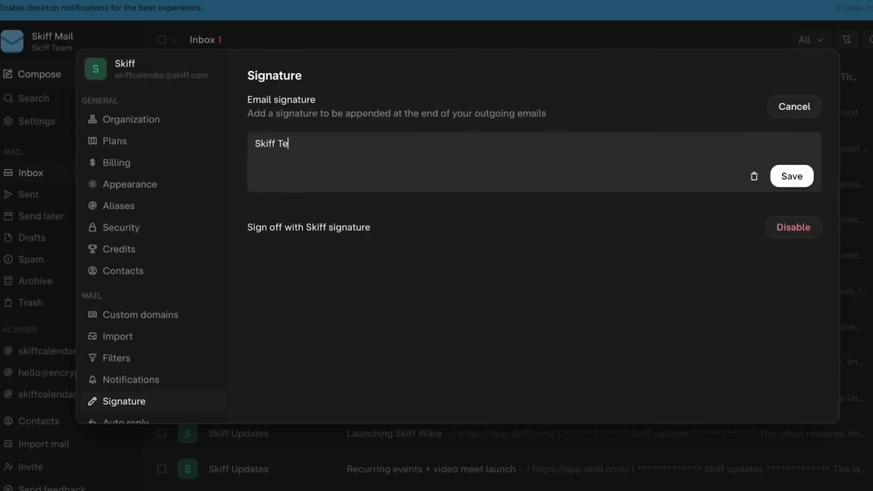
left_click(791, 176)
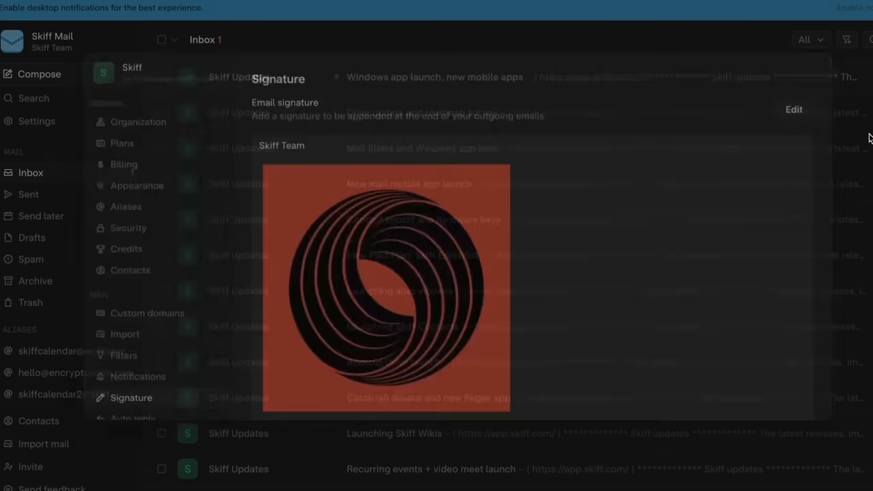
left_click(39, 74)
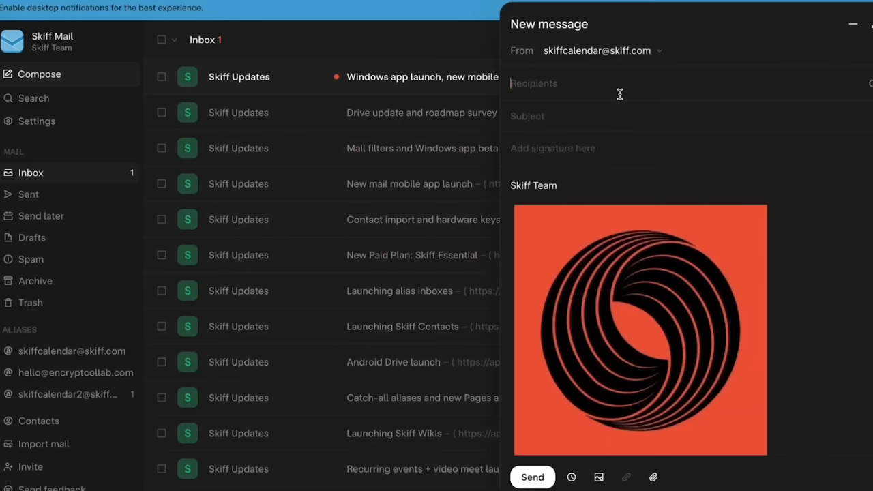